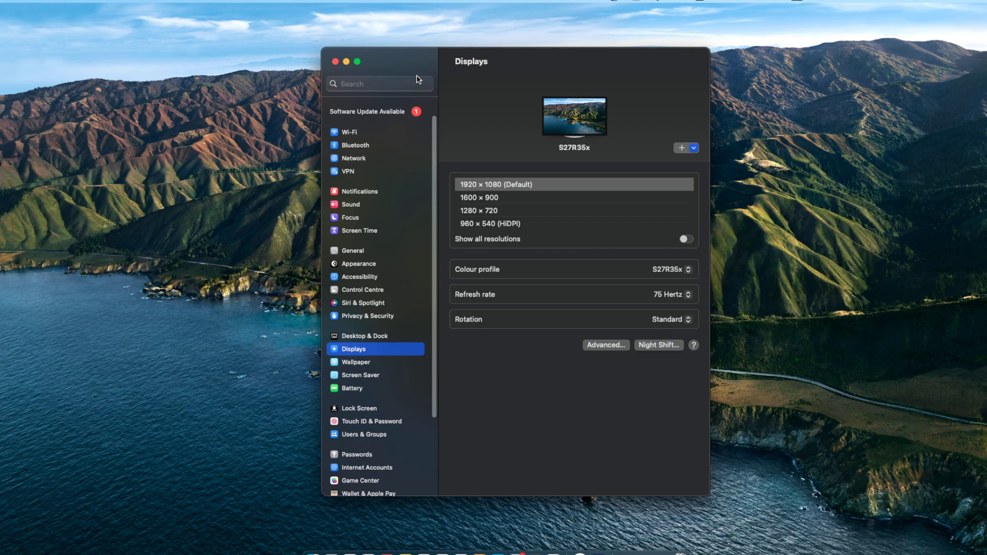
mouse_move(278, 210)
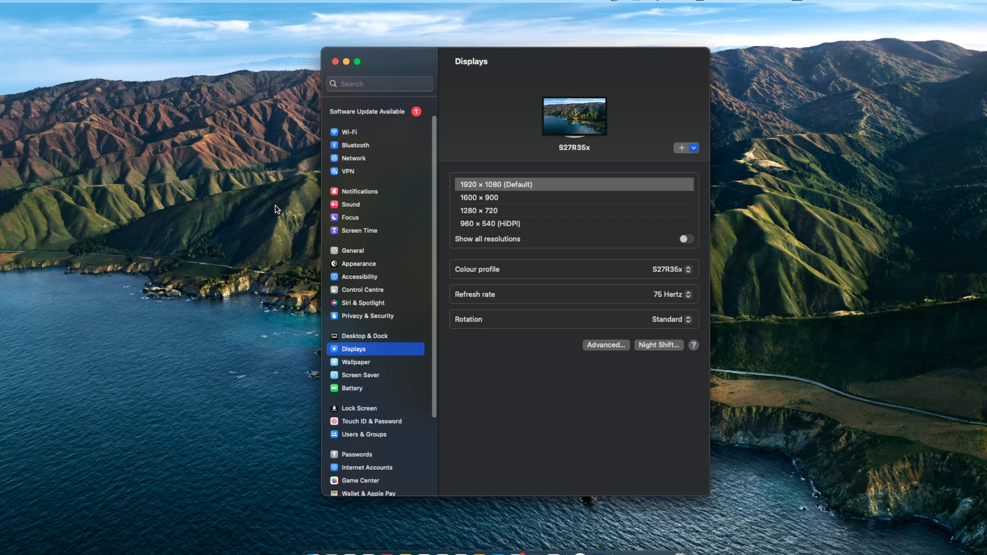
mouse_move(359, 306)
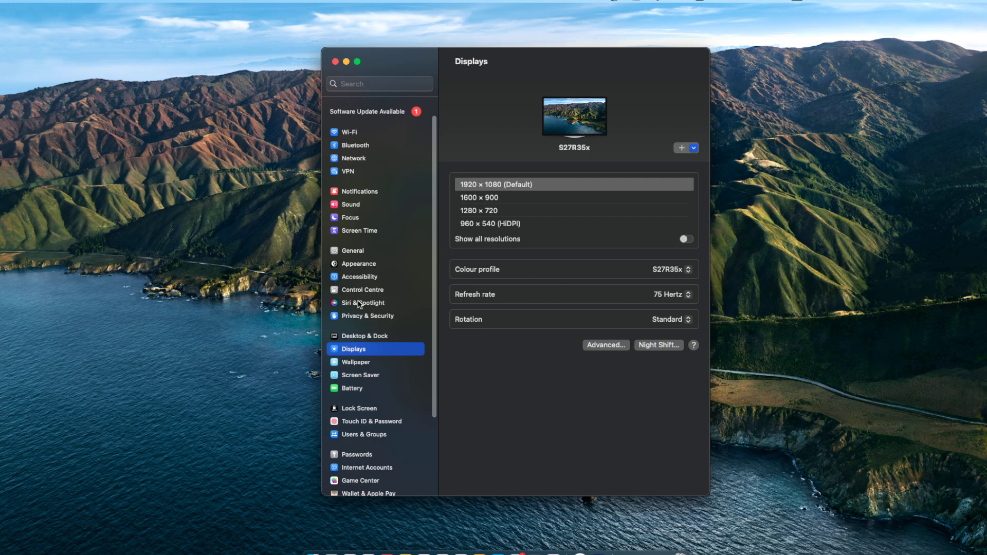
mouse_move(389, 271)
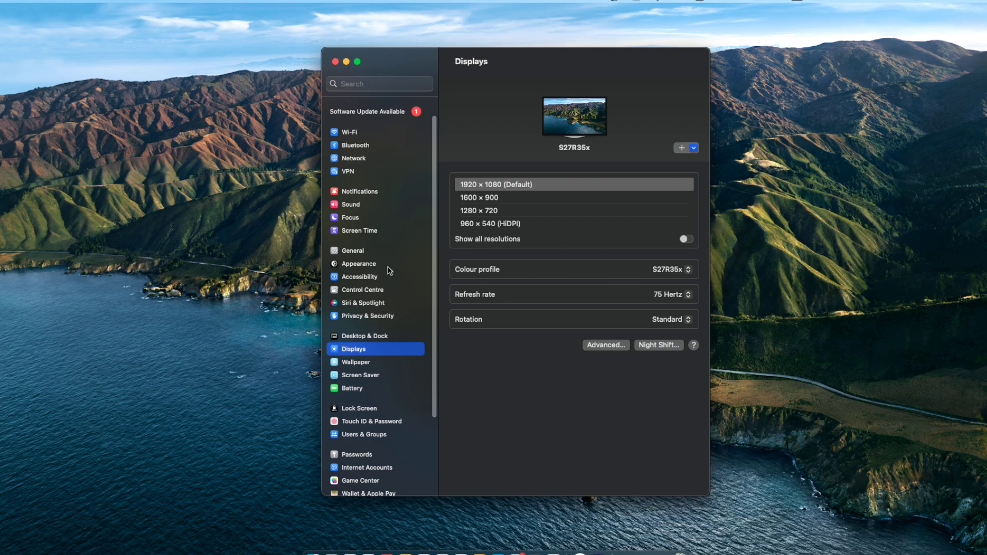
mouse_move(395, 342)
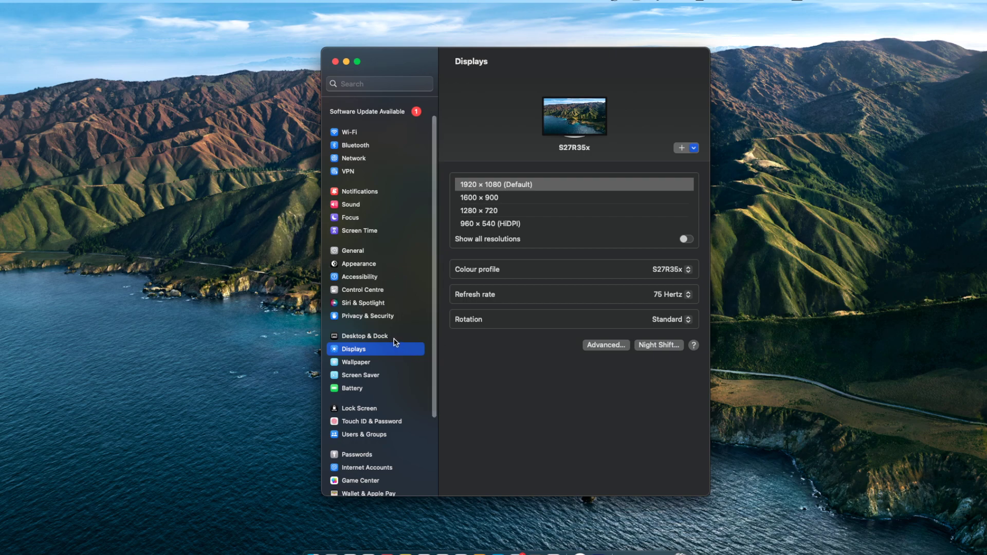
Switch to Desktop & Dock and scroll down to the Mission Control options
click(365, 336)
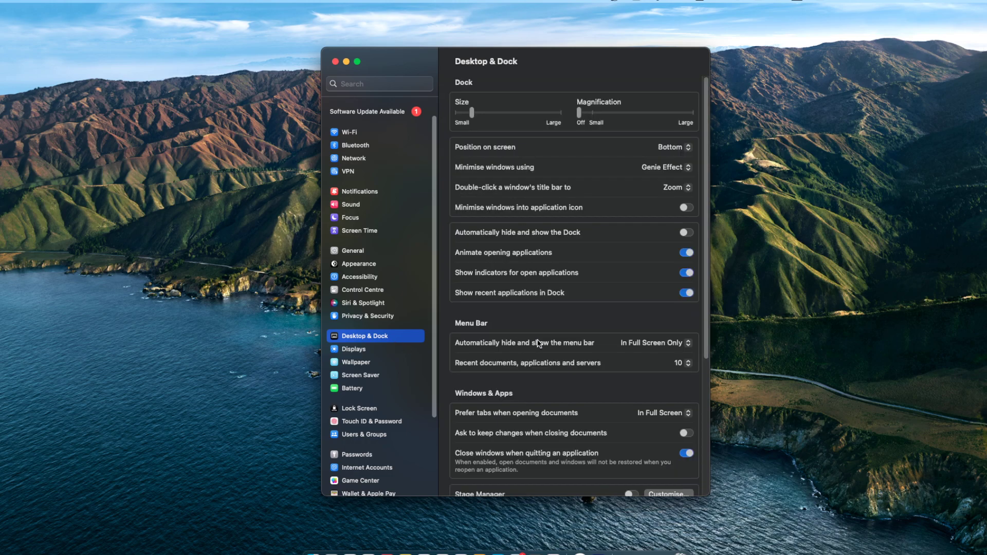
mouse_move(592, 395)
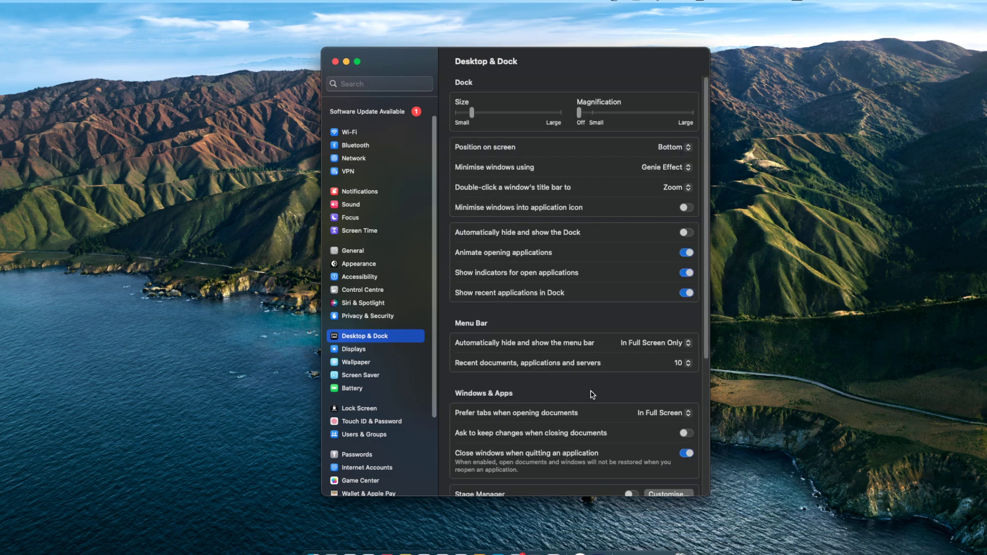
scroll(down, 3)
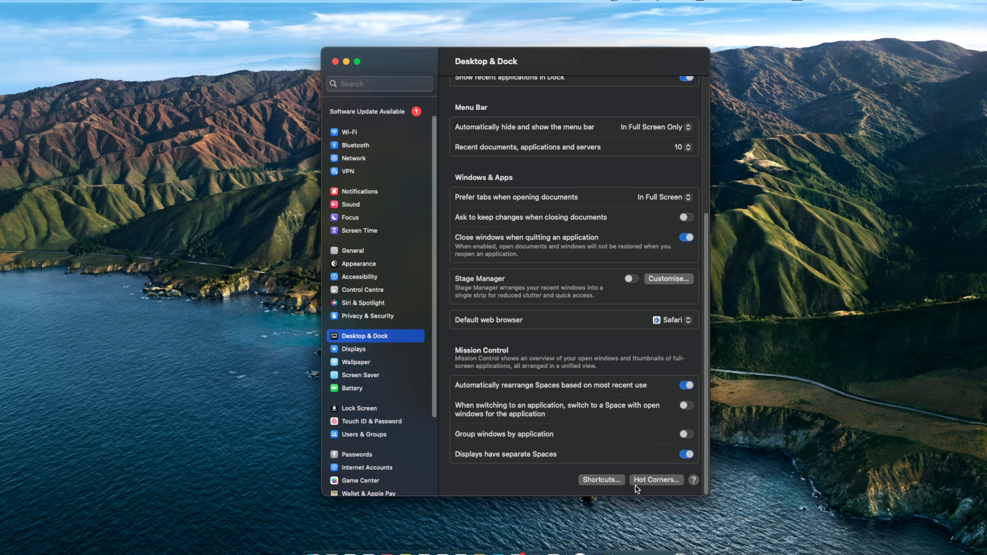
mouse_move(652, 481)
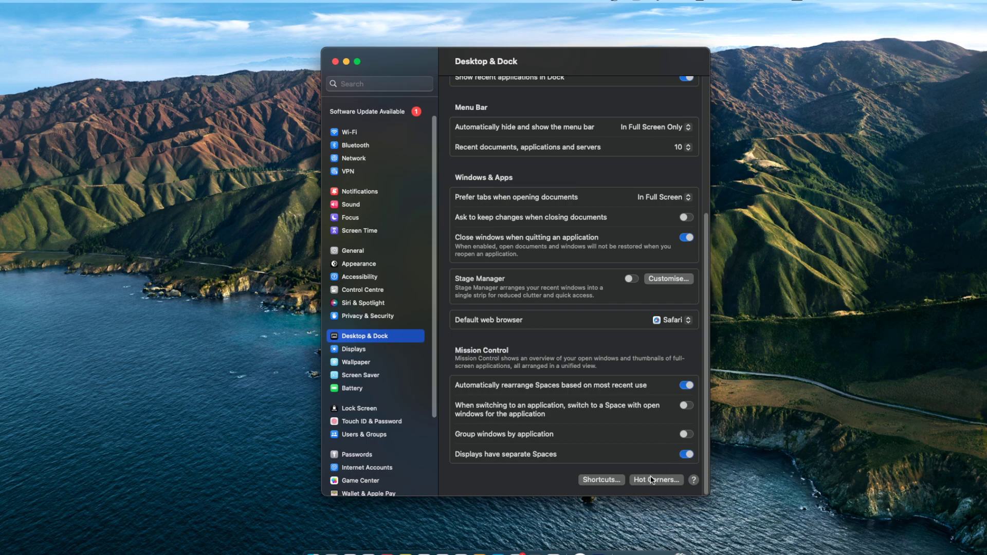
Assign Quick Note to the top-left corner and Launchpad to bottom-right; view and close Shortcuts
click(655, 480)
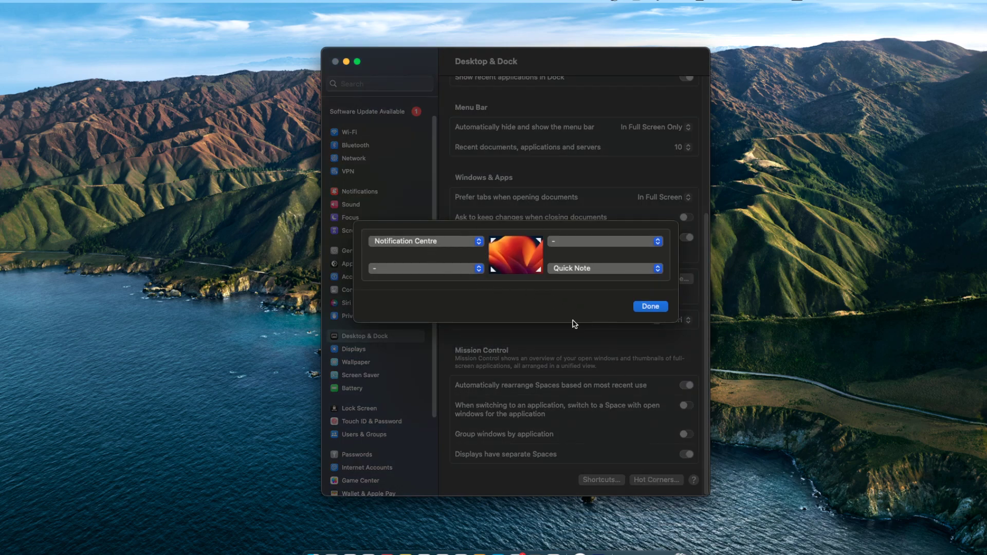
mouse_move(510, 273)
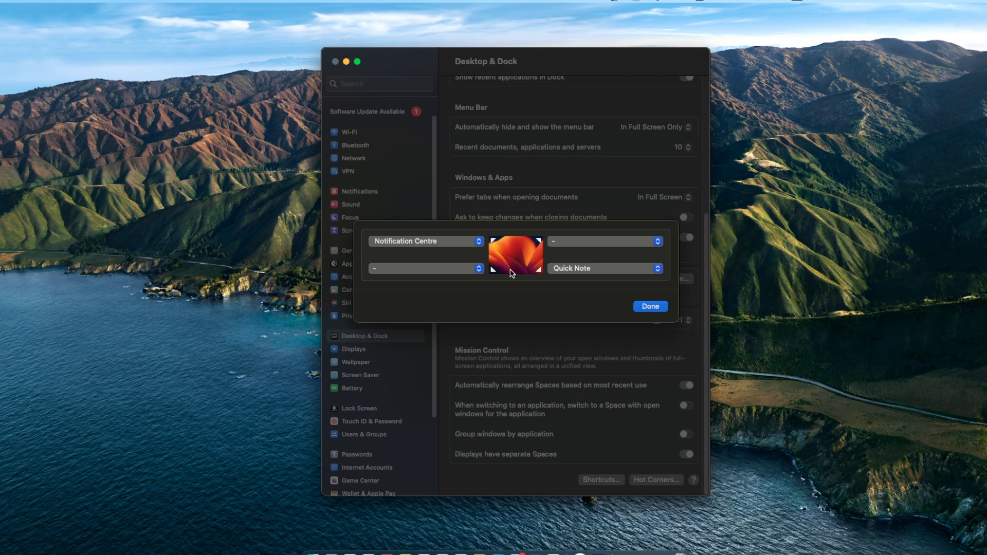
click(426, 240)
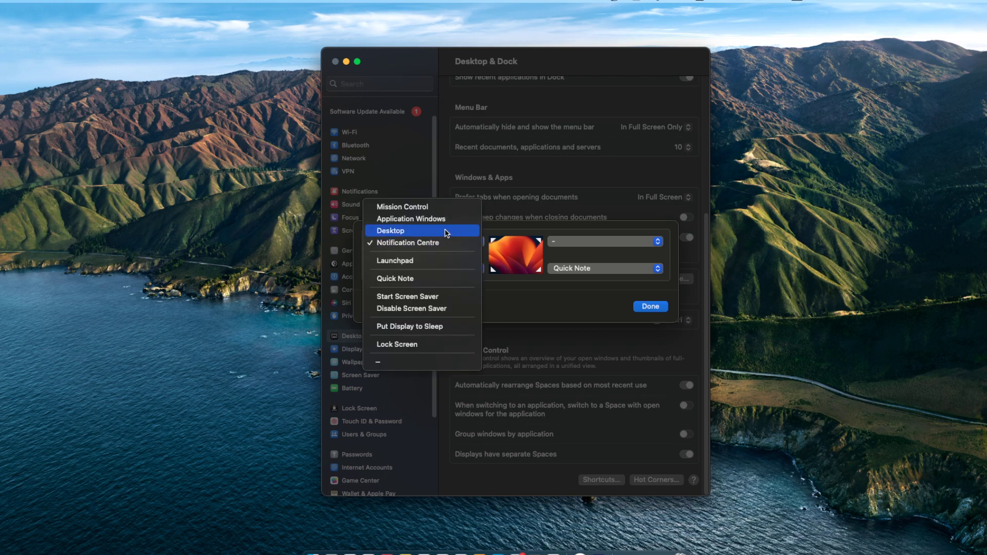
mouse_move(401, 207)
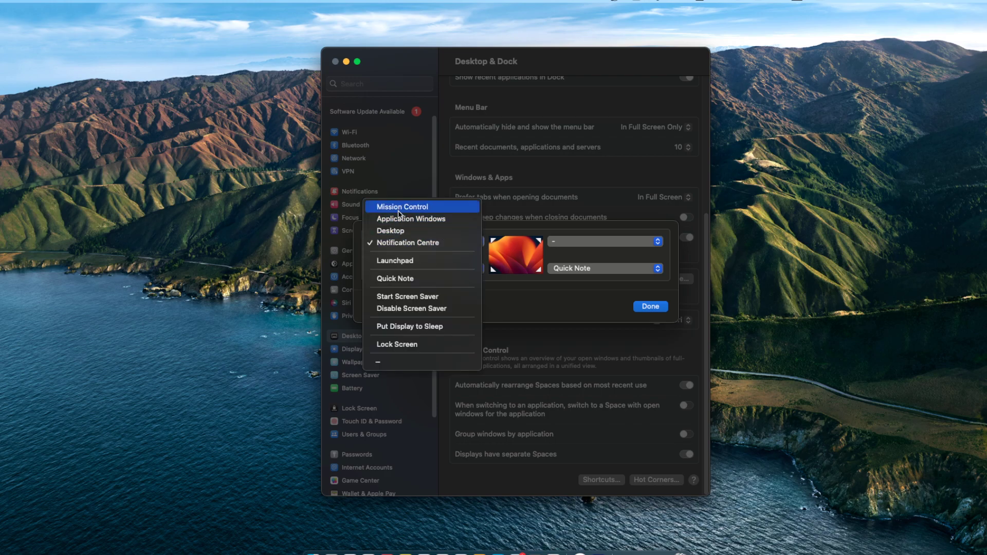
mouse_move(403, 278)
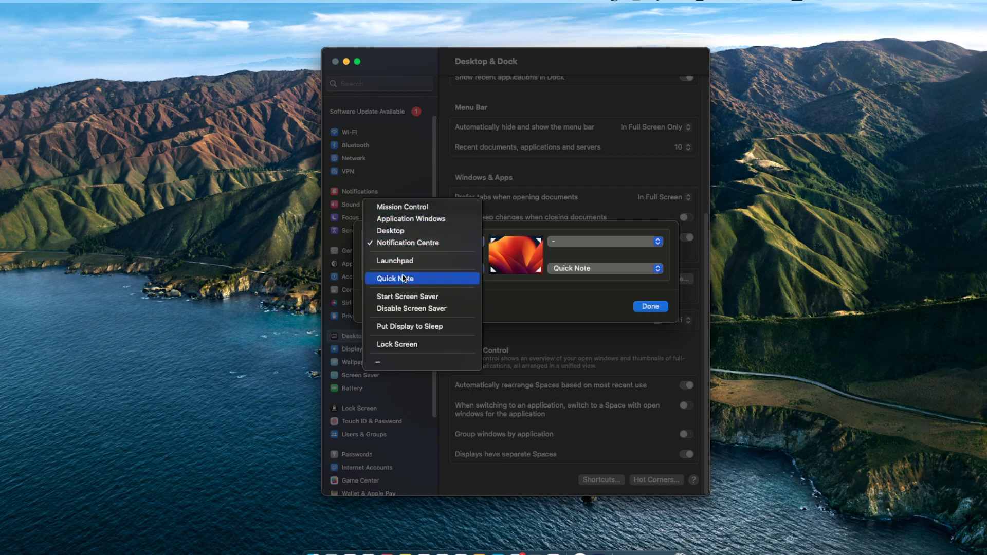
mouse_move(438, 290)
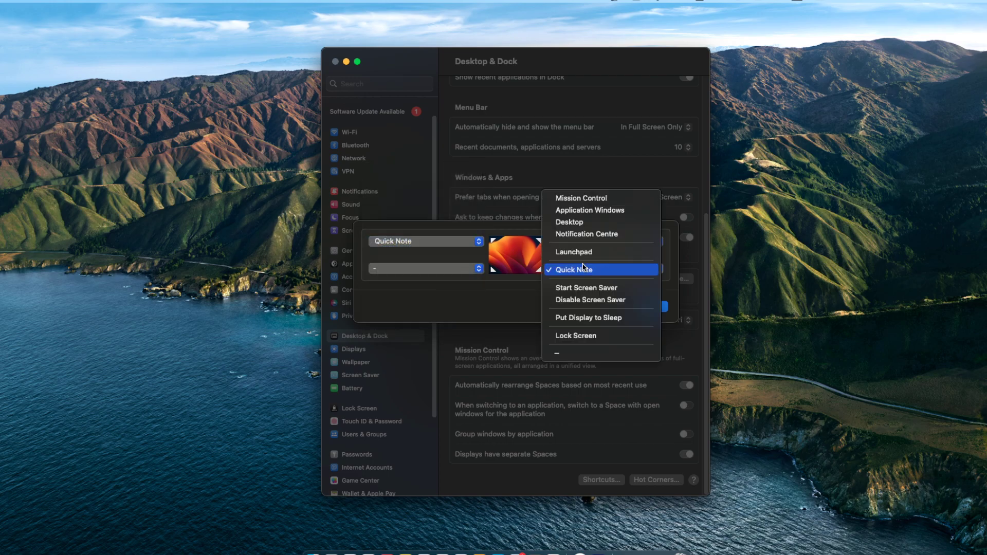
mouse_move(599, 300)
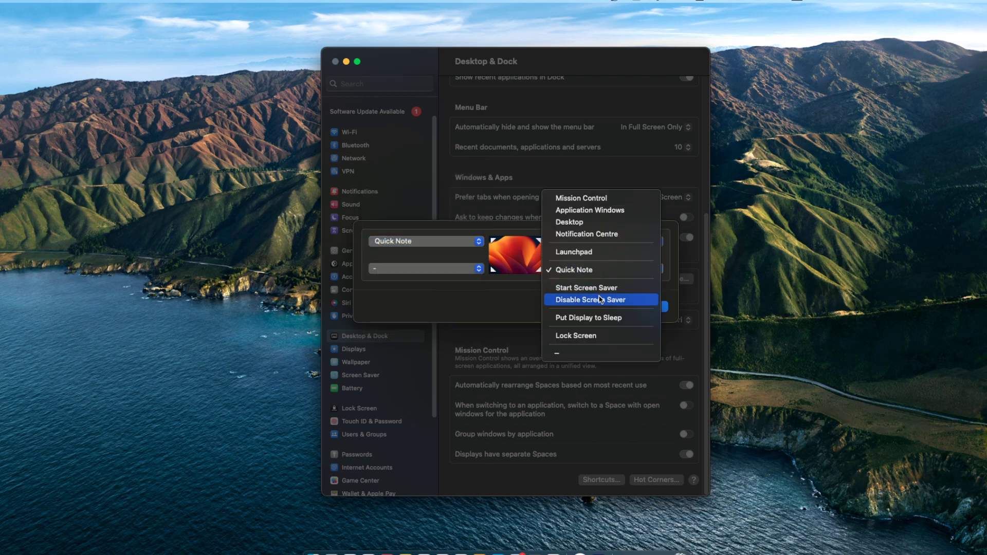
mouse_move(600, 335)
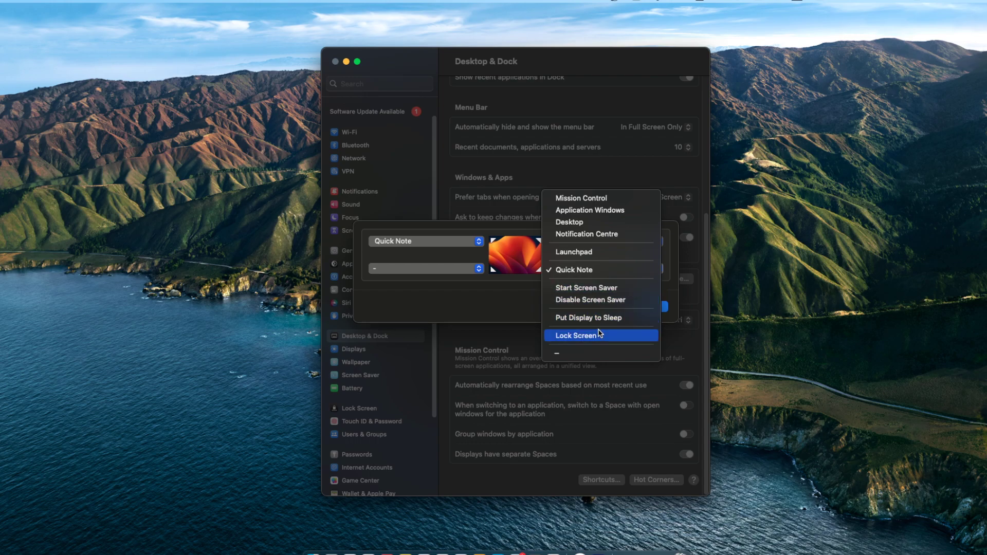
click(572, 252)
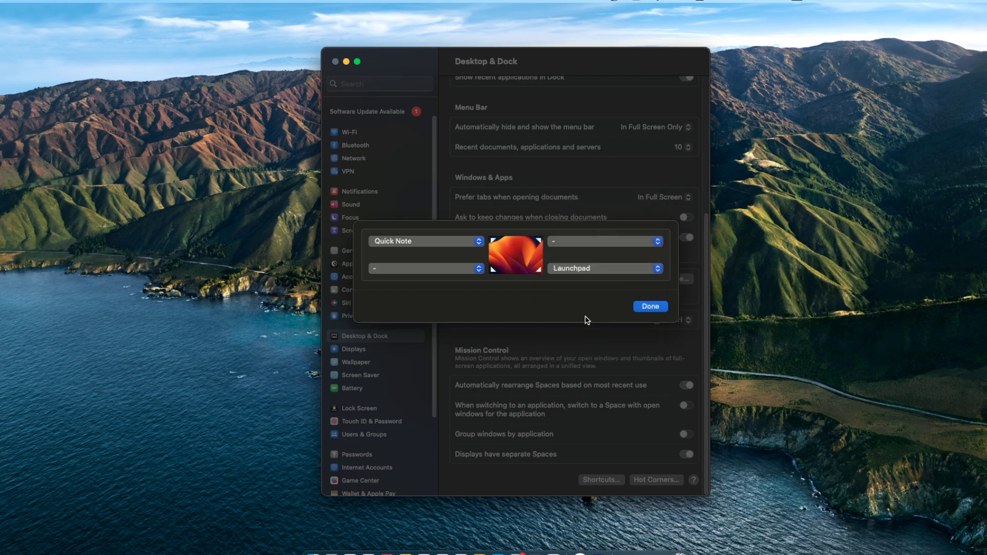
mouse_move(607, 309)
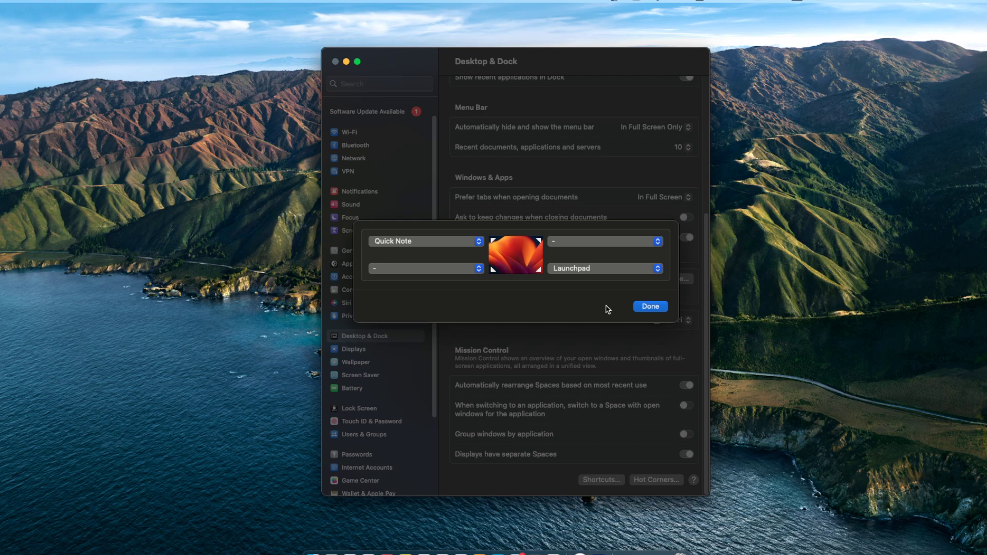
click(650, 306)
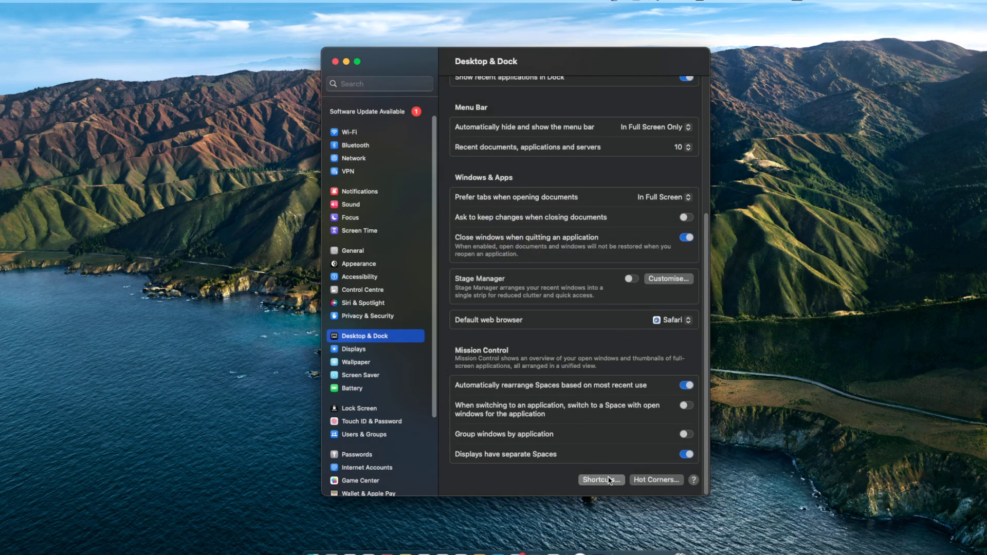
click(600, 480)
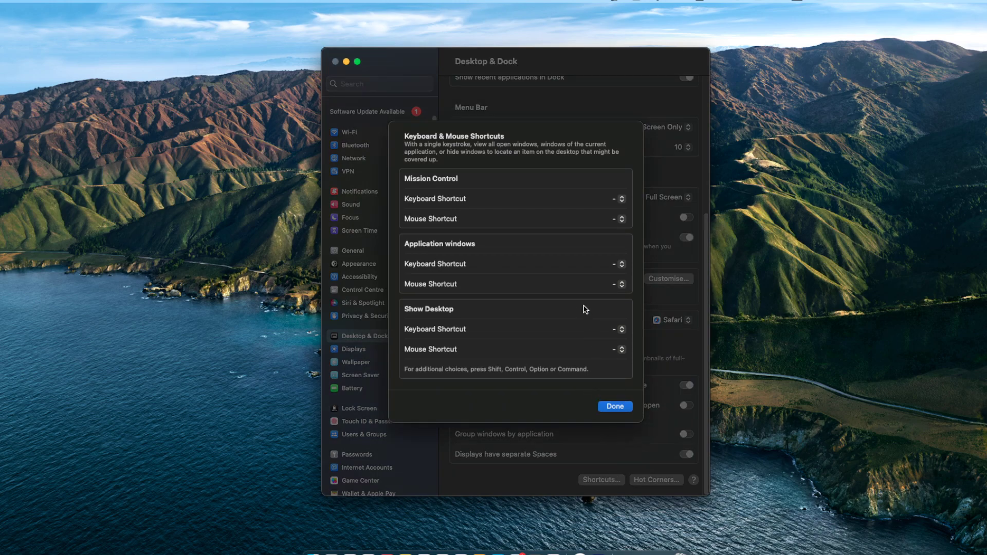
click(615, 406)
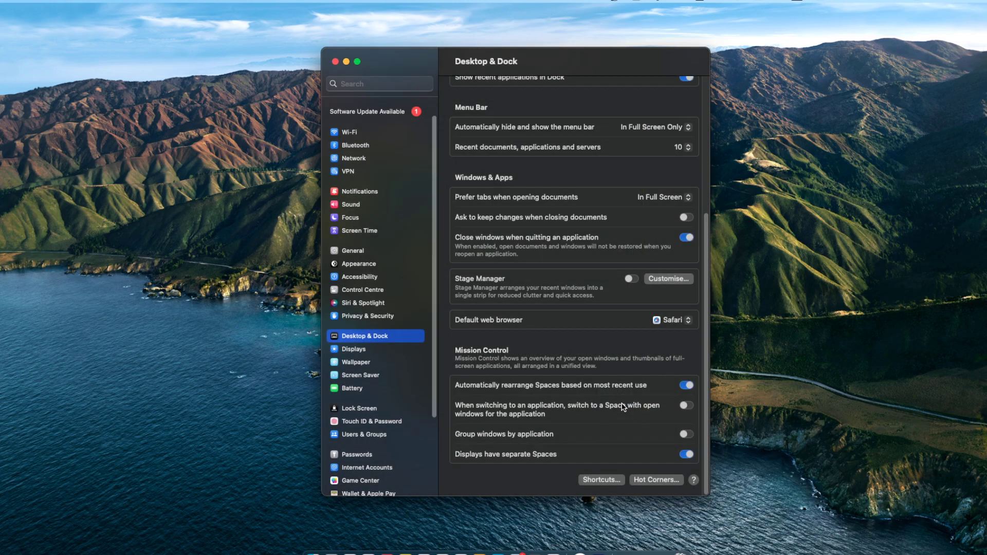
mouse_move(661, 487)
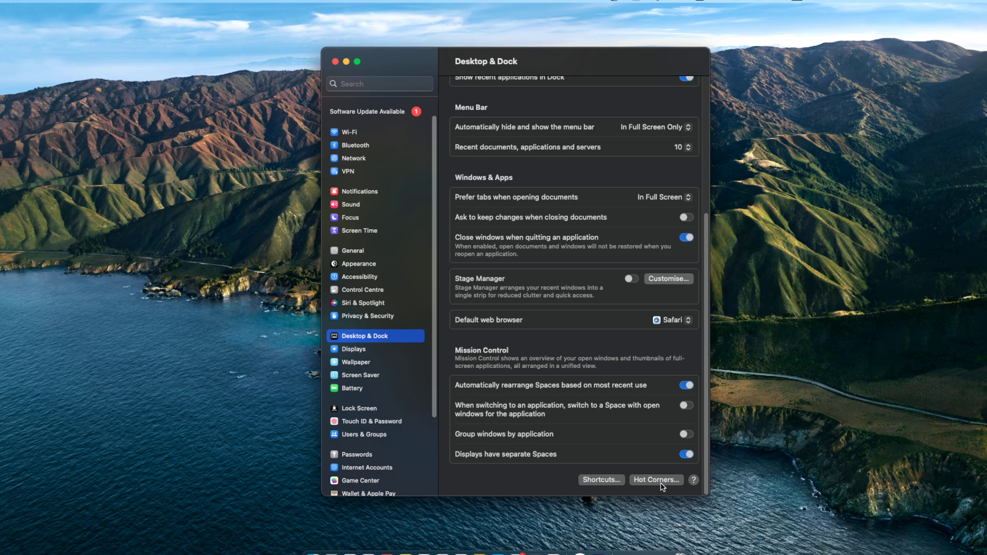
mouse_move(668, 477)
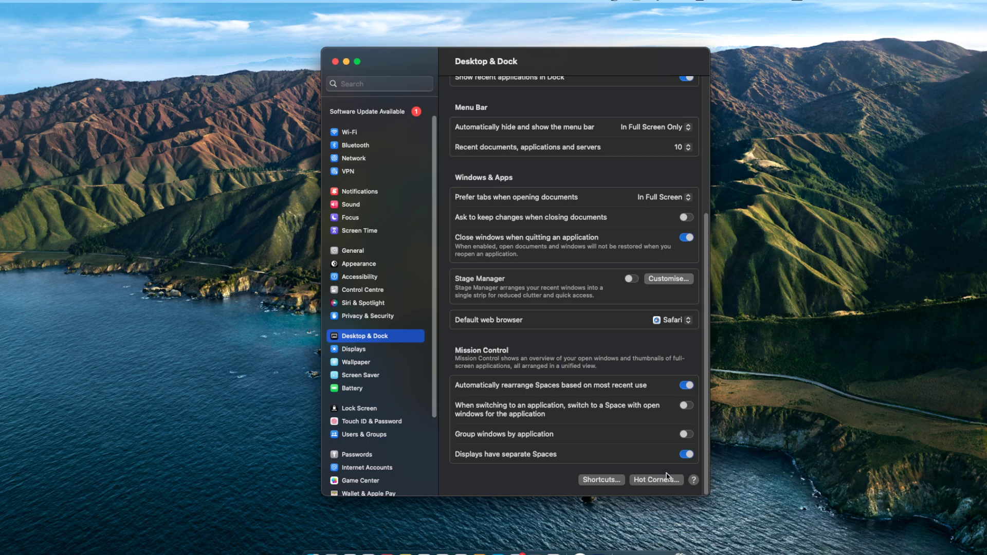
mouse_move(22, 52)
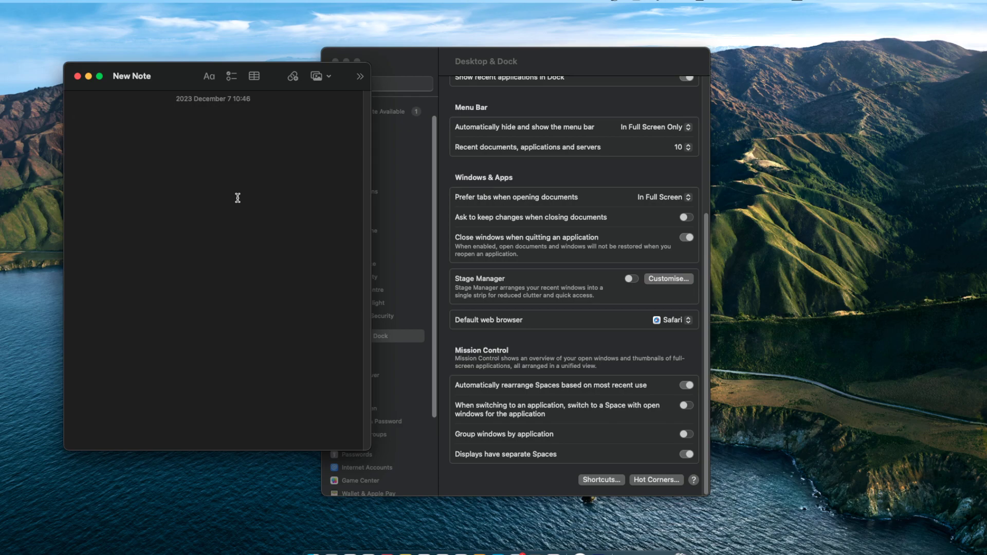
Click into the body of the new blank Quick Note to start writing
click(77, 114)
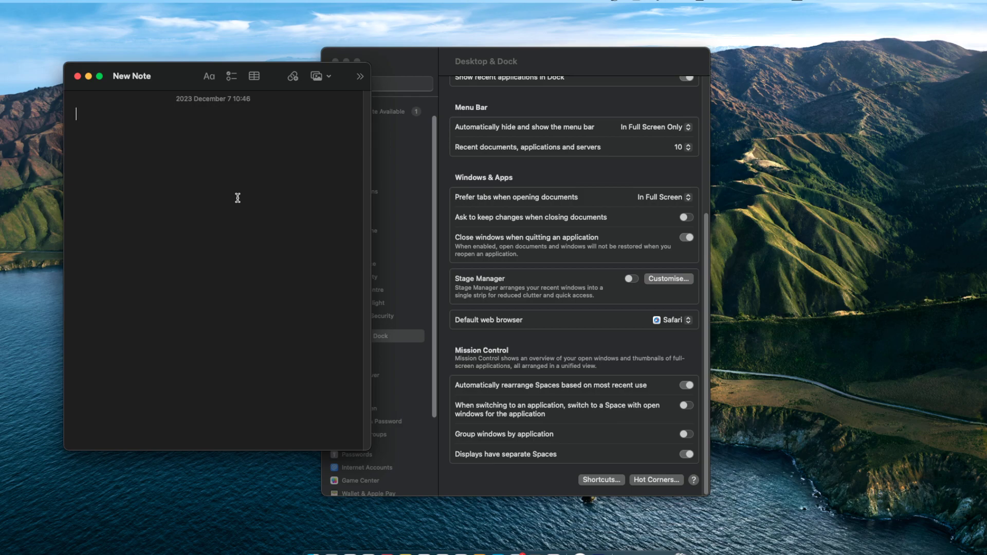